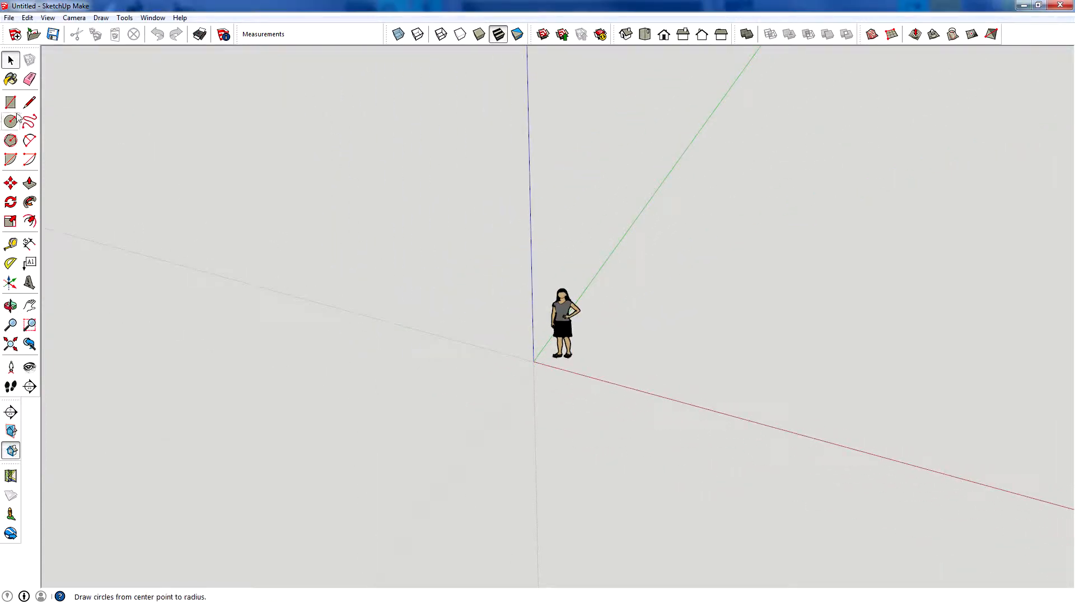
Draw a 5 m by 5 m square base on the ground with the Rectangle tool.
{"action": "left_click", "coordinate": [10, 101]}
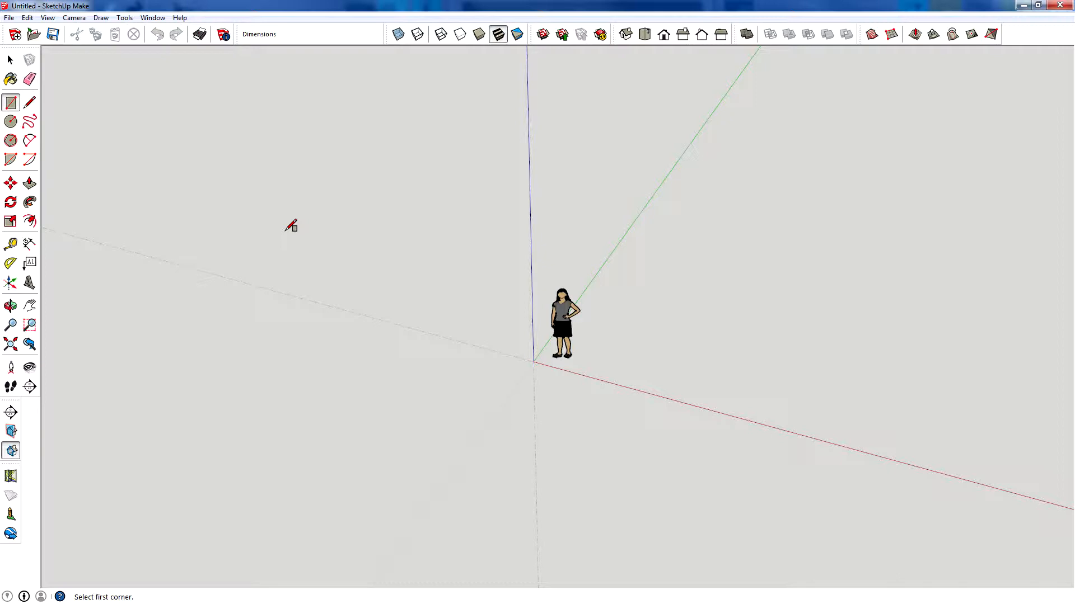
{"action": "left_click_drag", "start_coordinate": [290, 226], "coordinate": [329, 408]}
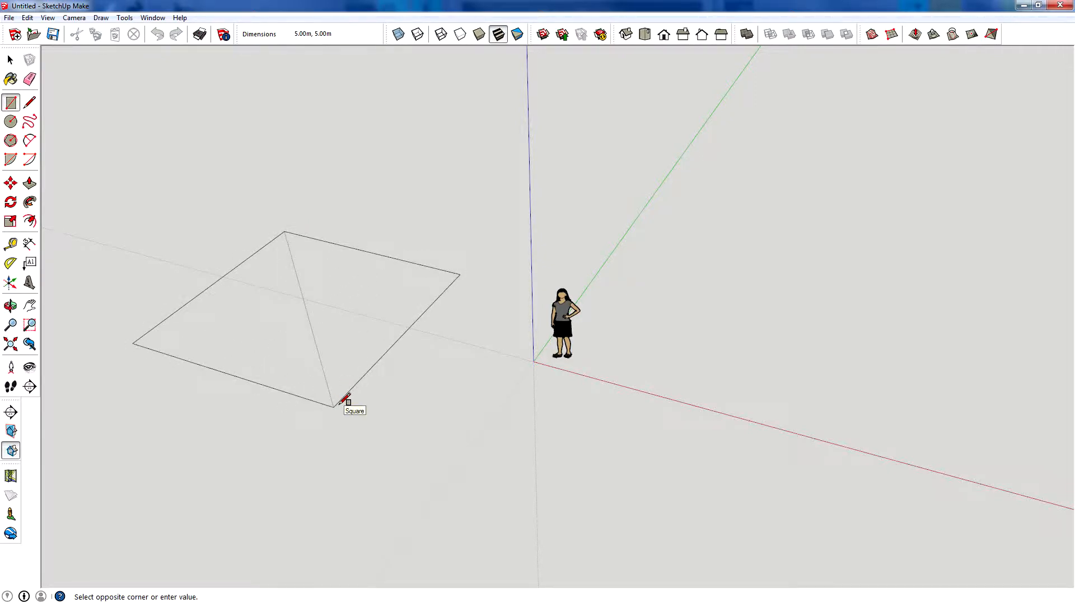
{"action": "left_click", "coordinate": [346, 401]}
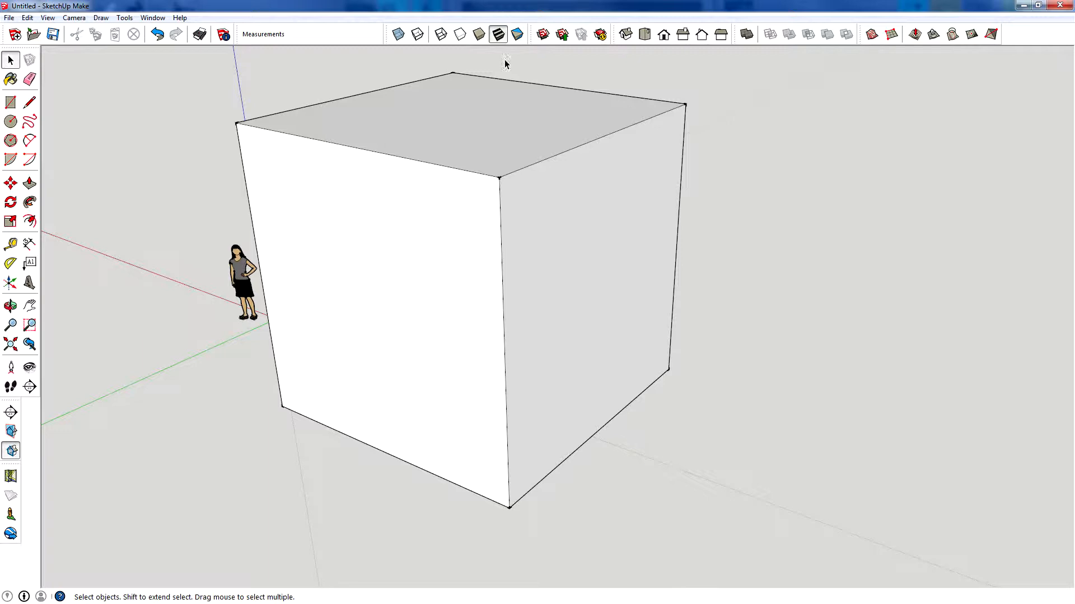
{"action": "mouse_move", "coordinate": [398, 34]}
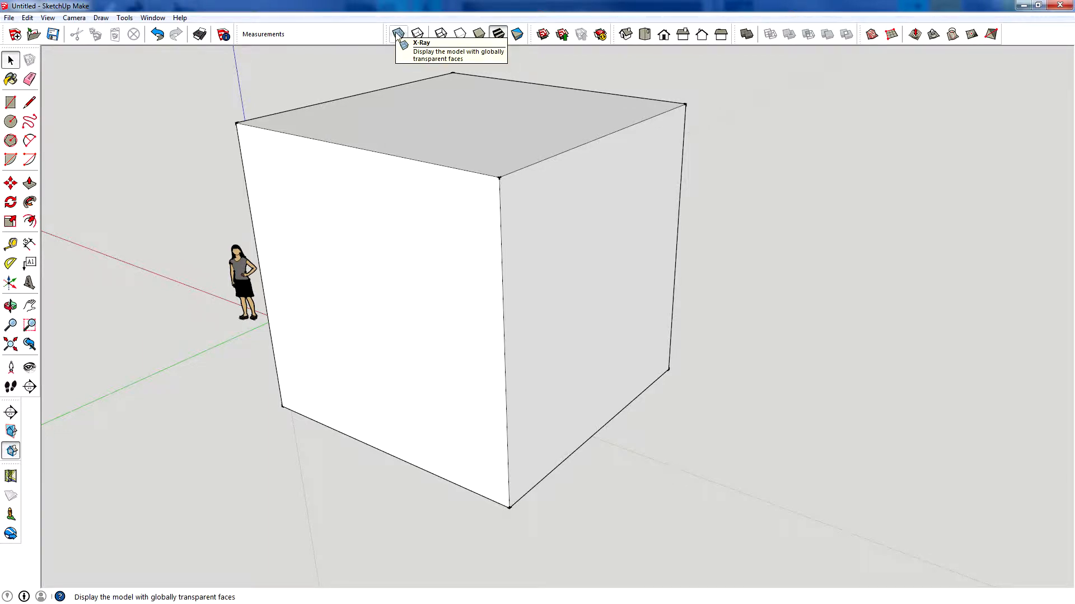
{"action": "left_click", "coordinate": [398, 33]}
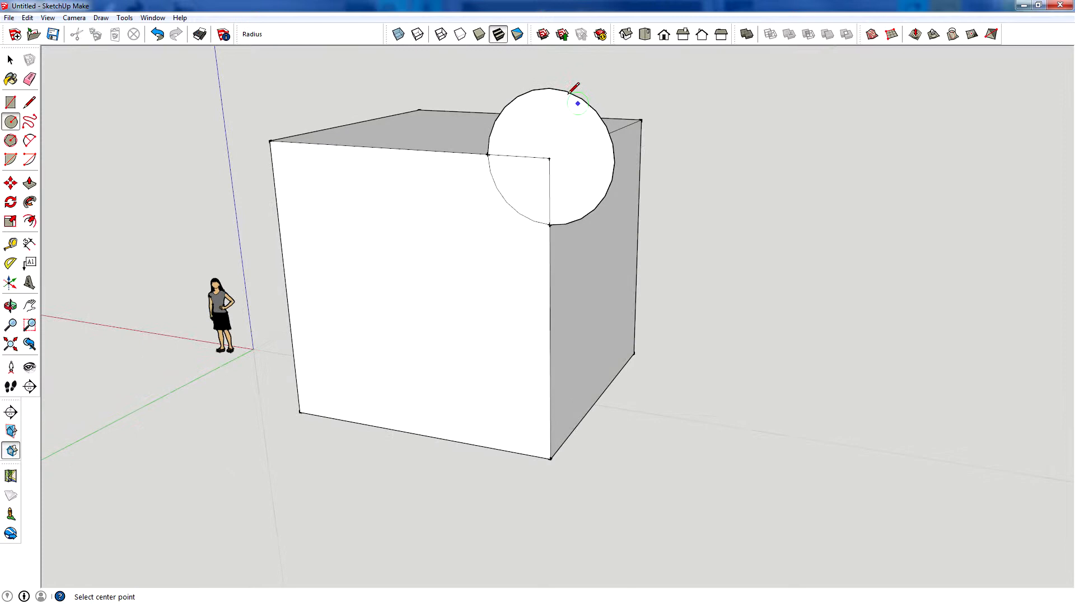
Place the circle's centre on the cube's top edge to start the notch.
{"action": "left_click", "coordinate": [29, 79]}
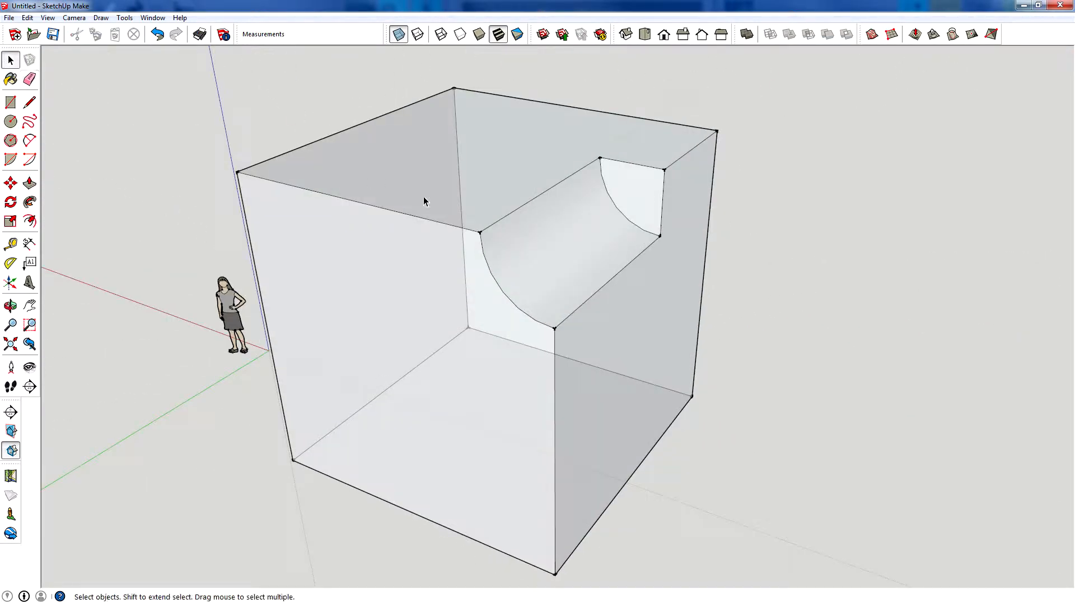
Turn X-Ray off so the notched cube's faces are opaque again.
{"action": "left_click", "coordinate": [417, 35]}
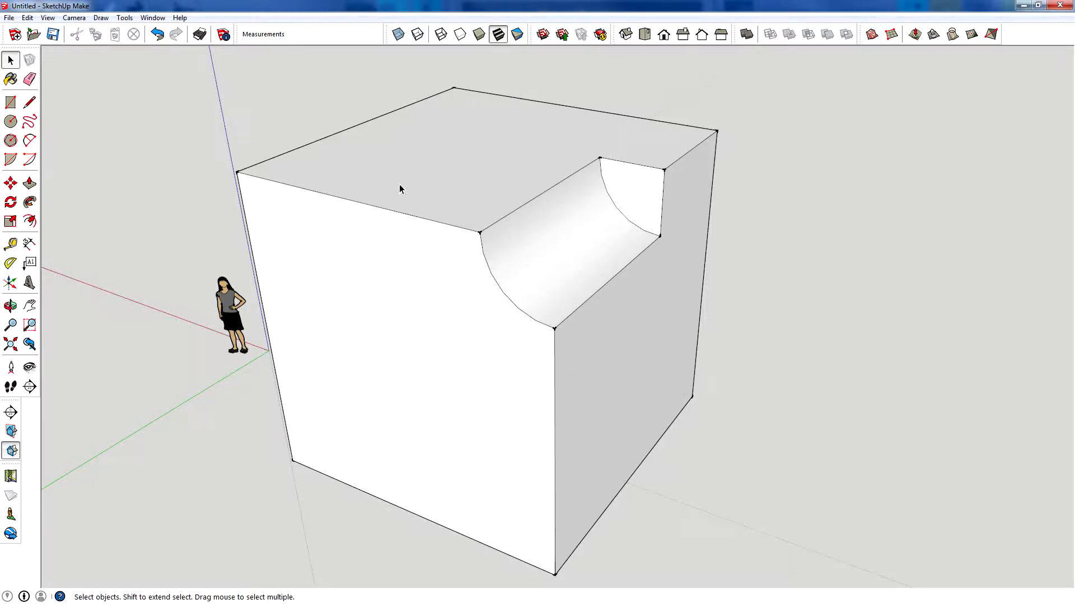
{"action": "mouse_move", "coordinate": [288, 71]}
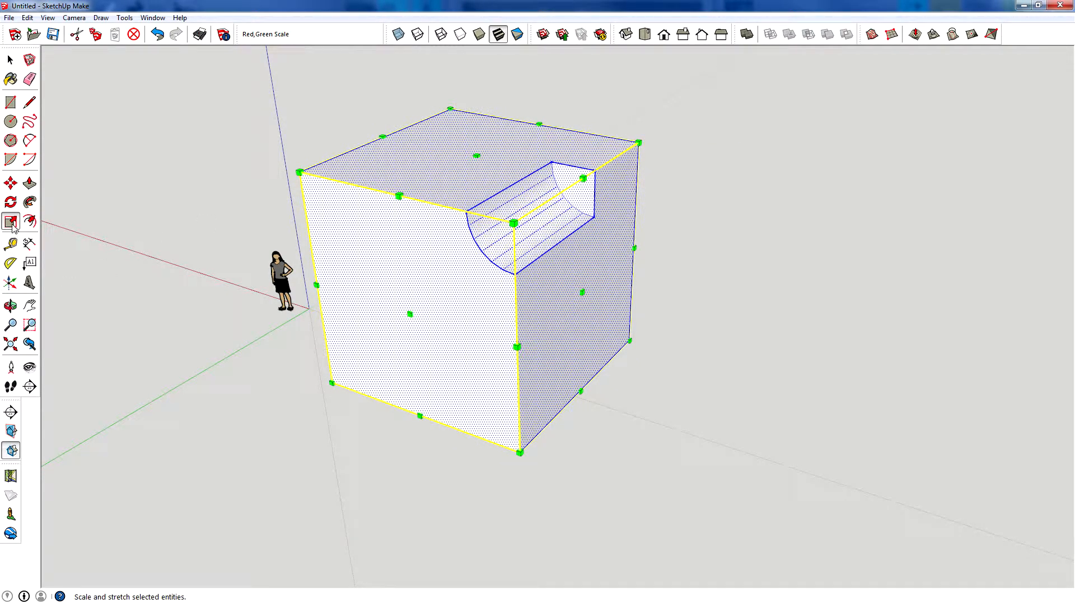
Orbit the view around the notched cube.
{"action": "left_click", "coordinate": [10, 306]}
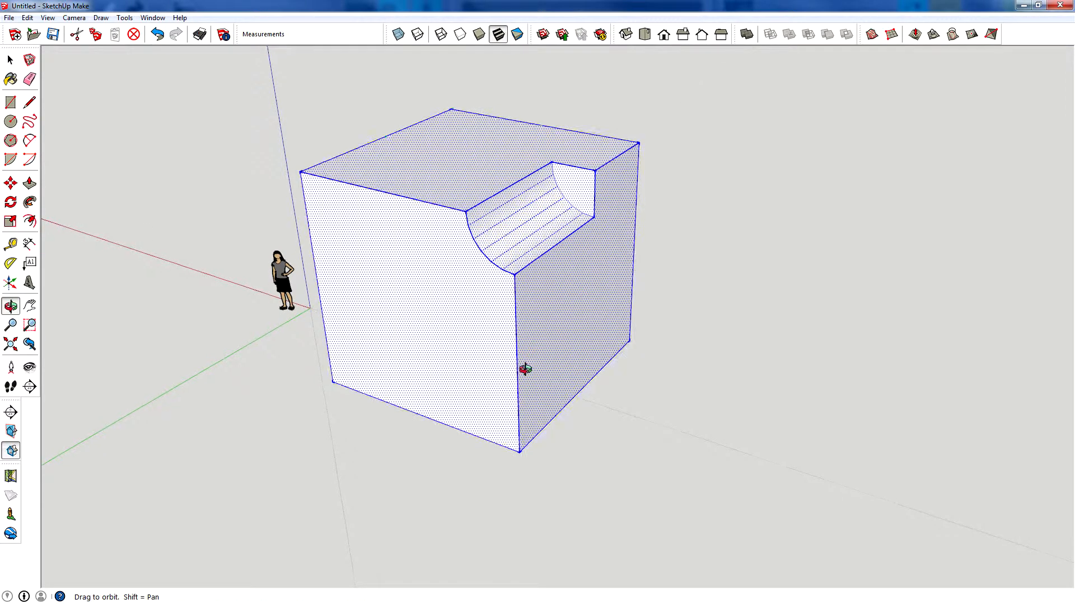
{"action": "left_click", "coordinate": [10, 221]}
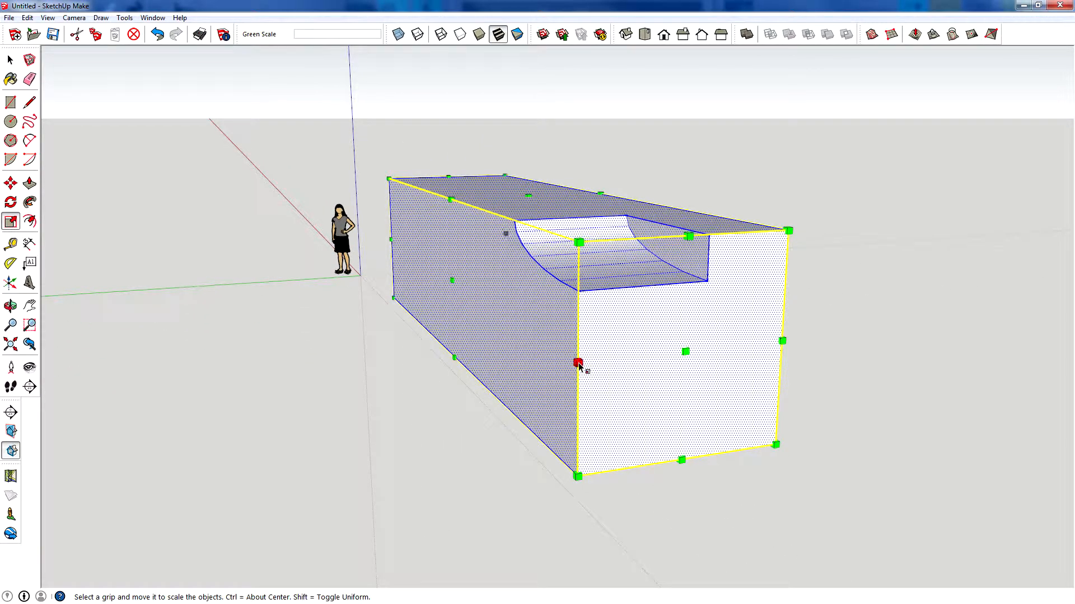
Drag an edge grip to stretch and squash the block along red and green axes.
{"action": "left_click_drag", "start_coordinate": [578, 362], "coordinate": [519, 369]}
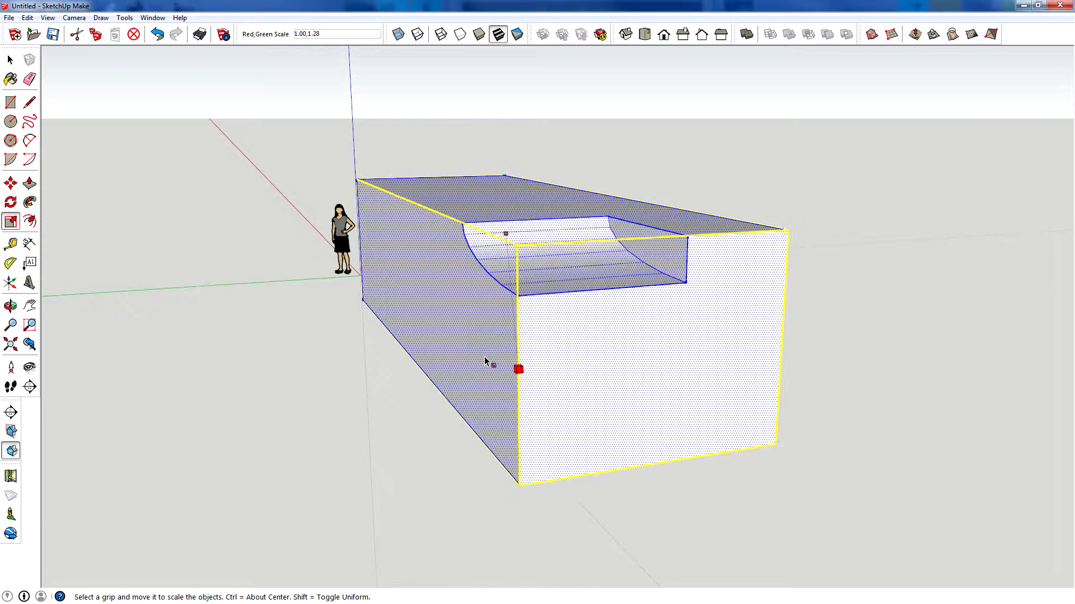
{"action": "left_click_drag", "start_coordinate": [518, 369], "coordinate": [459, 375]}
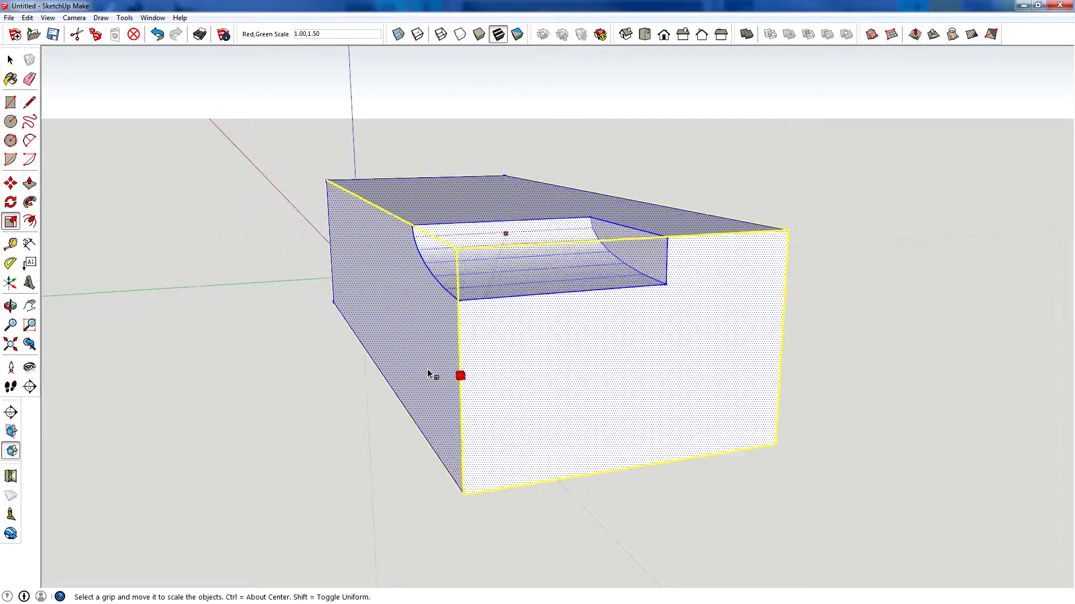
{"action": "left_click_drag", "start_coordinate": [459, 375], "coordinate": [495, 268]}
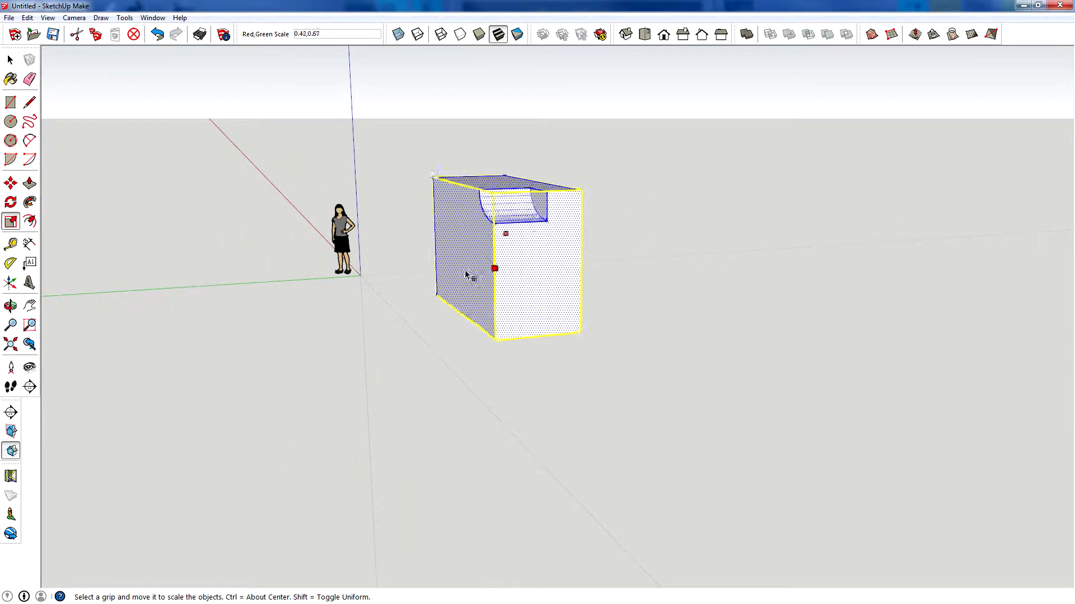
{"action": "left_click_drag", "start_coordinate": [494, 268], "coordinate": [272, 261]}
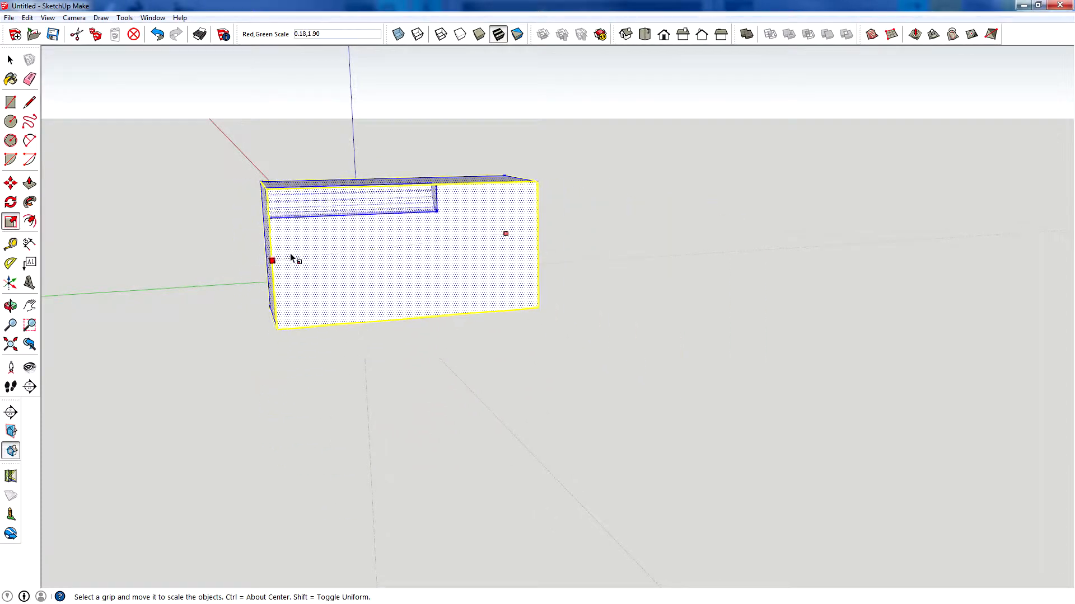
{"action": "left_click_drag", "start_coordinate": [271, 261], "coordinate": [336, 185]}
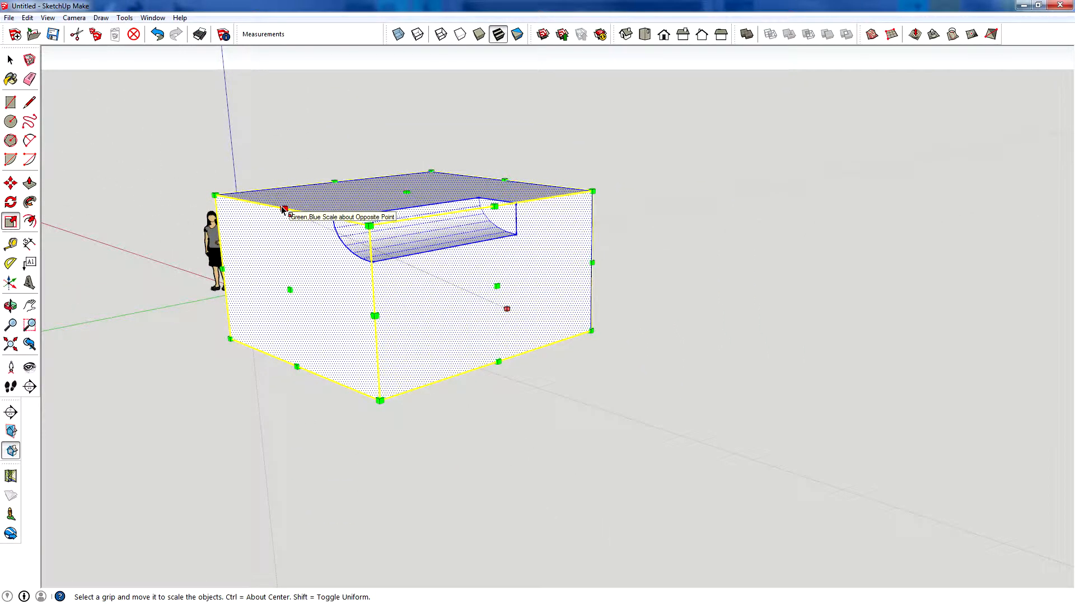
Drag top edge grips to rescale height, depth and length into a long block.
{"action": "left_click_drag", "start_coordinate": [283, 209], "coordinate": [296, 211]}
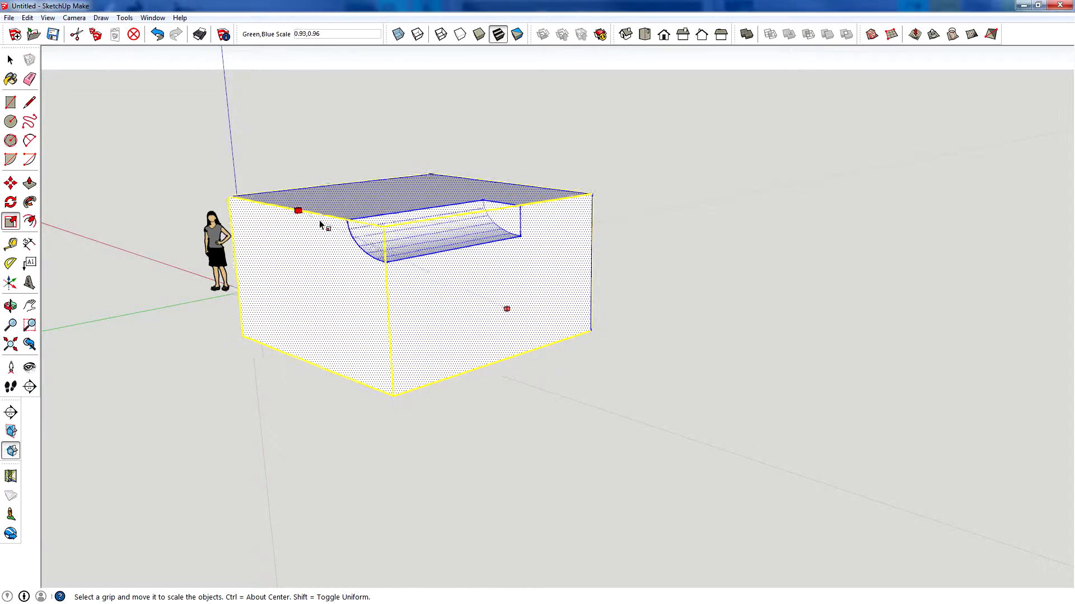
{"action": "left_click_drag", "start_coordinate": [297, 211], "coordinate": [461, 141]}
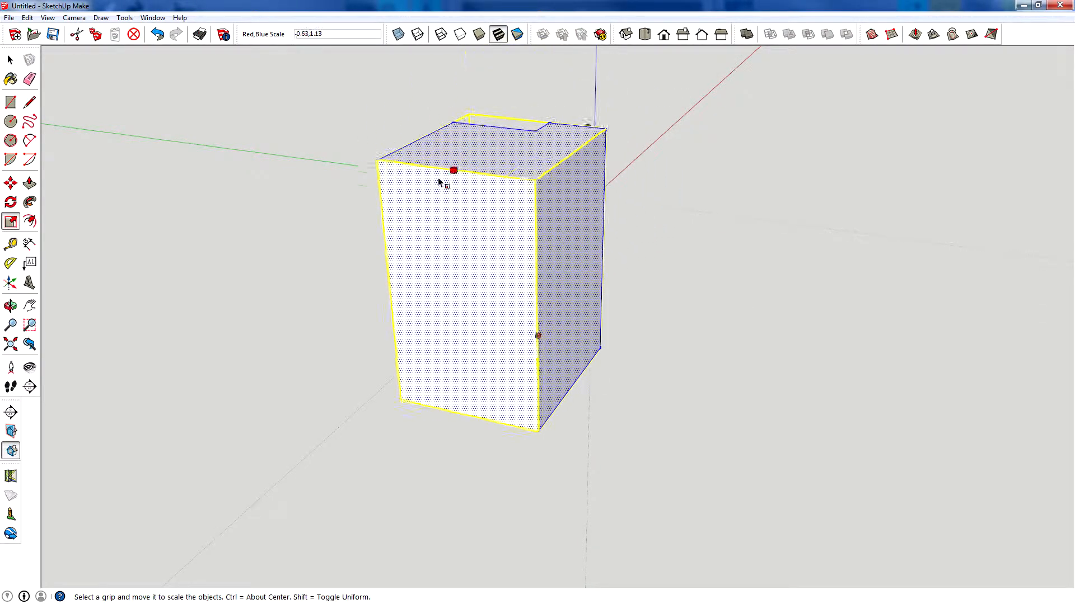
{"action": "left_click_drag", "start_coordinate": [452, 170], "coordinate": [659, 109]}
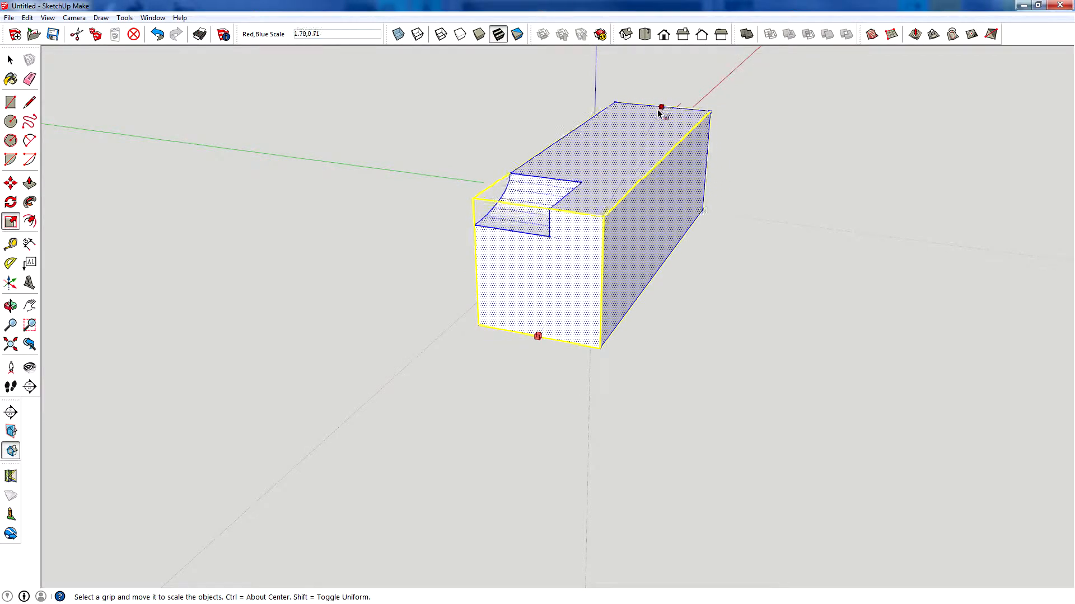